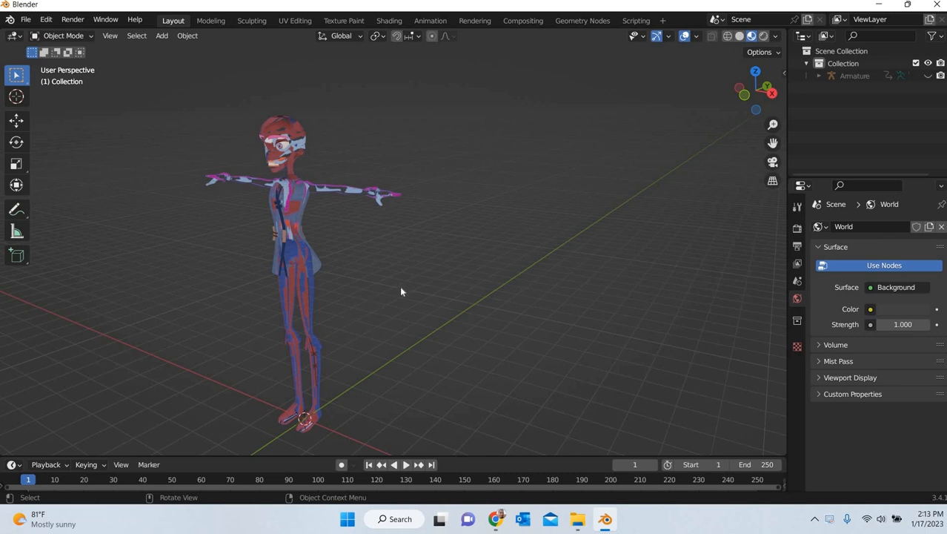
# Inspect the character's broken textures, then switch to the UV Editing workspace.
pyautogui.moveTo(400, 297); pyautogui.dragTo(408, 256)
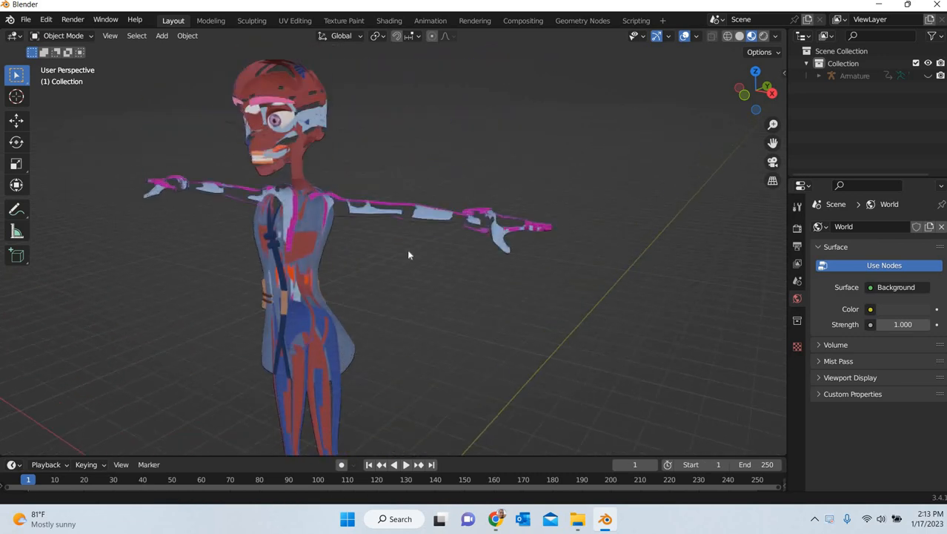
pyautogui.moveTo(408, 252); pyautogui.dragTo(345, 273)
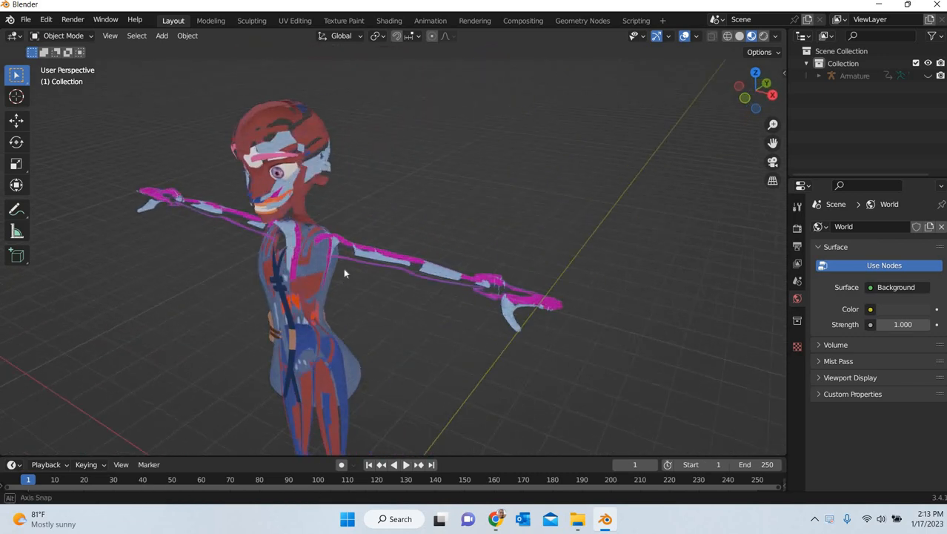
pyautogui.moveTo(343, 274); pyautogui.dragTo(349, 250)
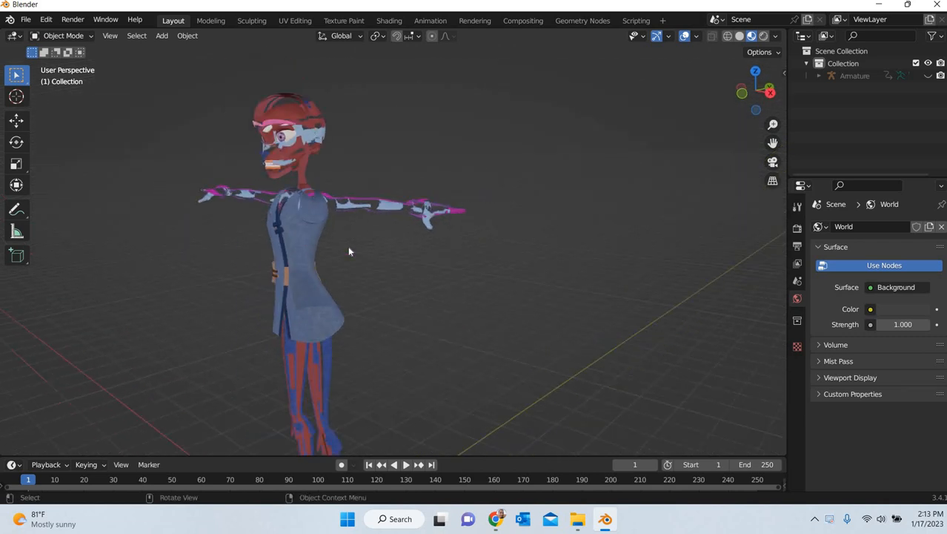
pyautogui.moveTo(349, 252); pyautogui.dragTo(311, 304)
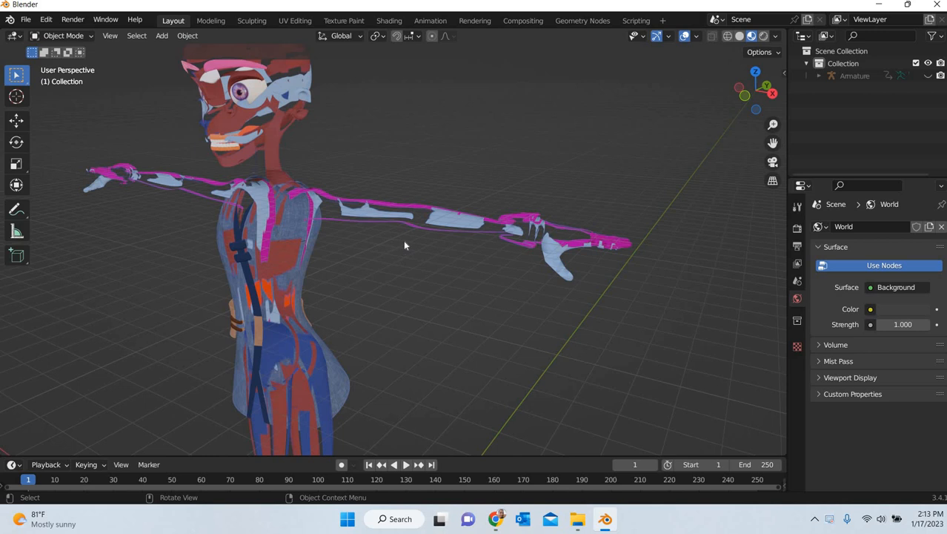
pyautogui.moveTo(444, 313)
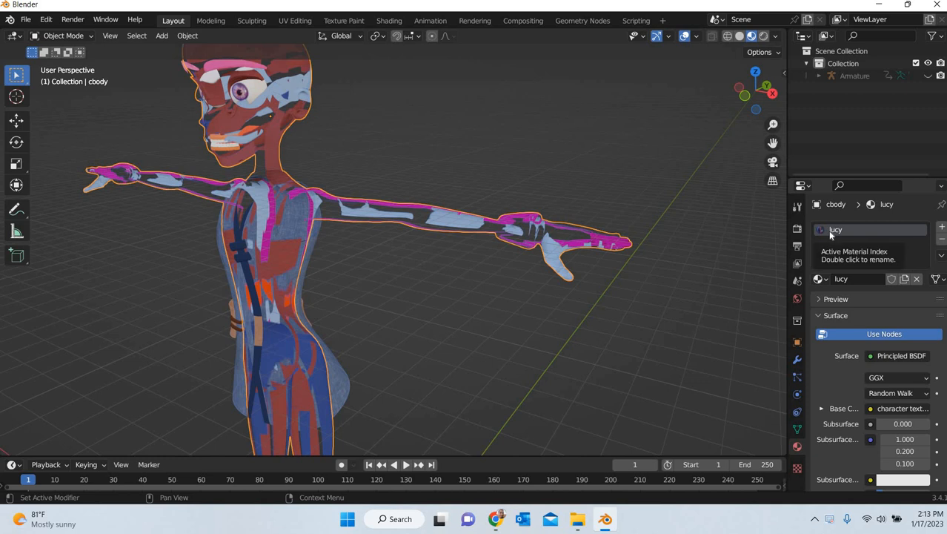
pyautogui.moveTo(380, 181)
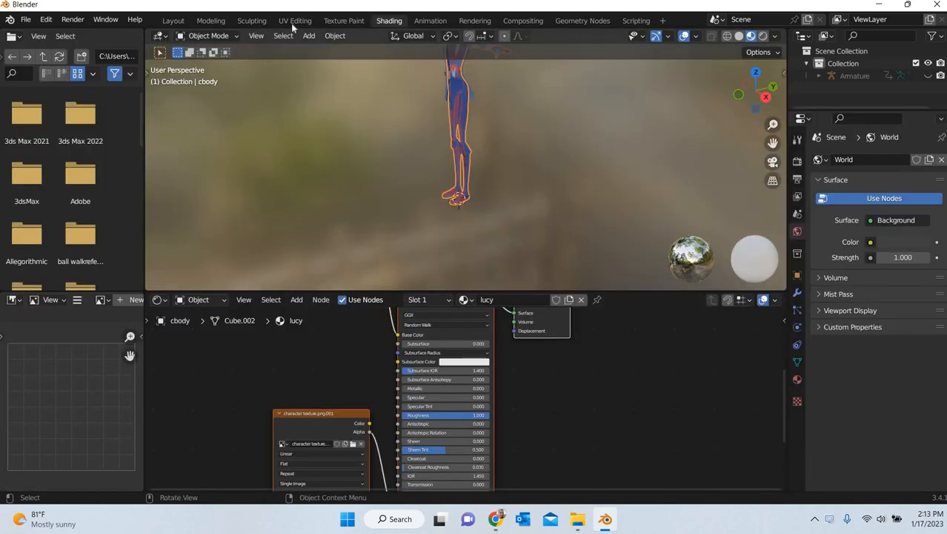
pyautogui.click(295, 20)
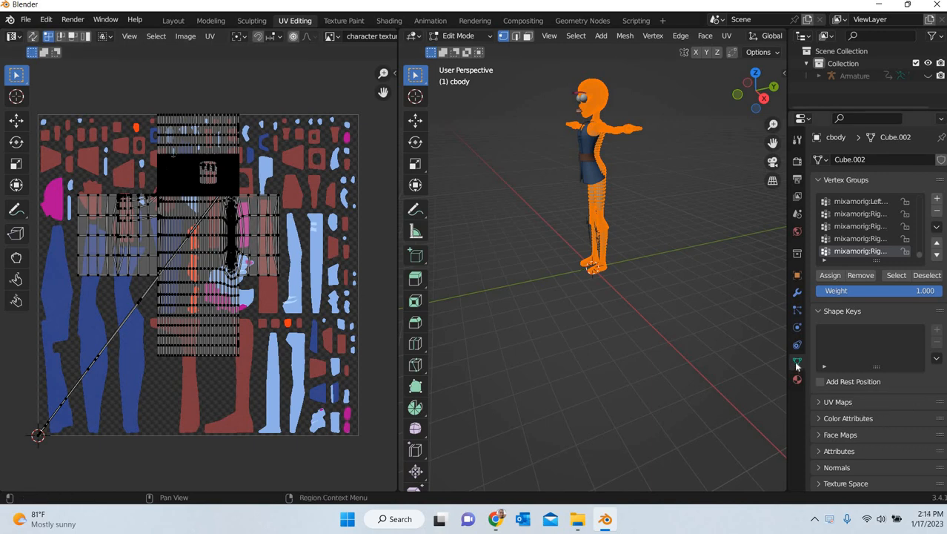
pyautogui.moveTo(797, 362)
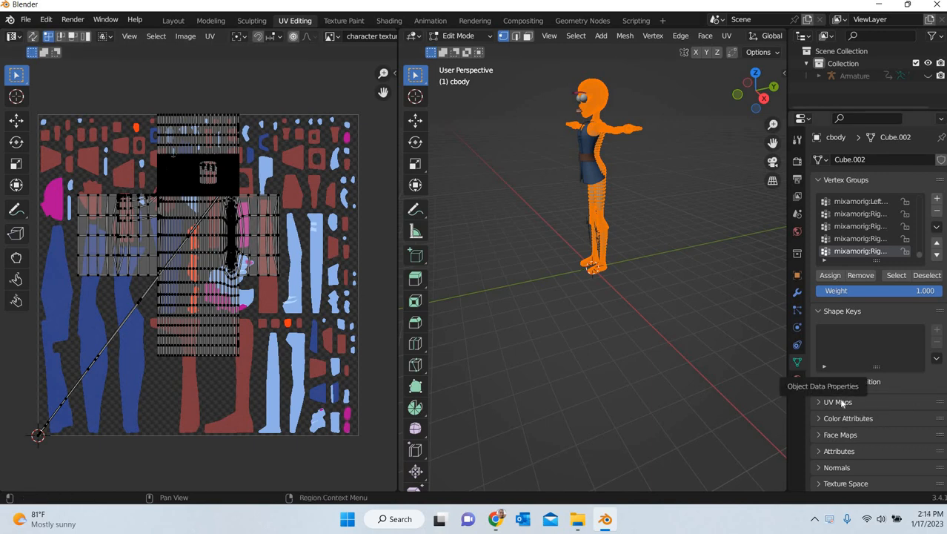
# Make 'character' the active UV map, delete 'UVMap', and return to Layout.
pyautogui.click(839, 401)
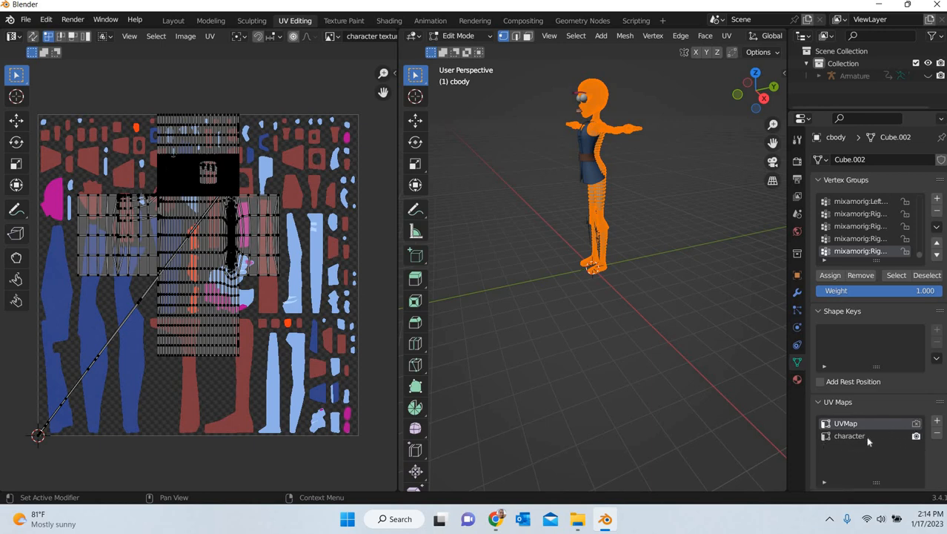
pyautogui.click(850, 435)
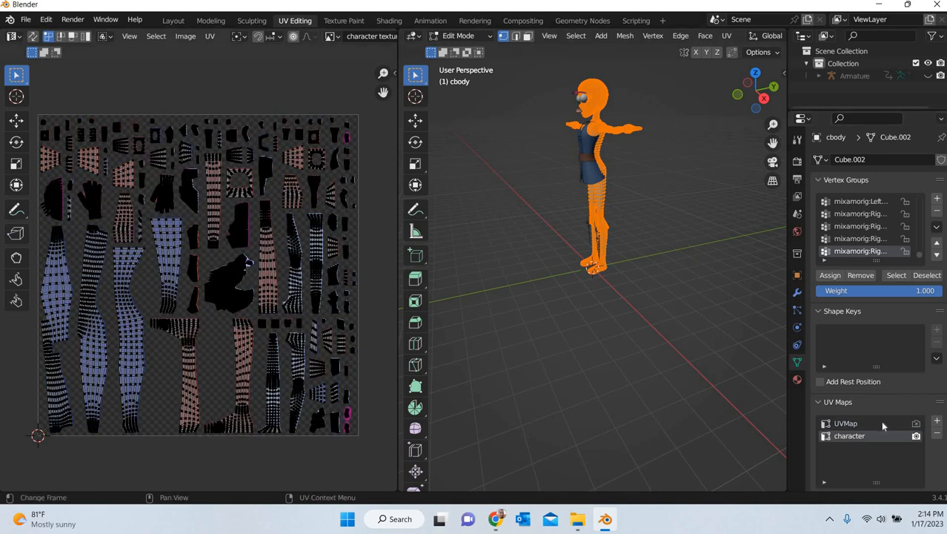
pyautogui.click(937, 433)
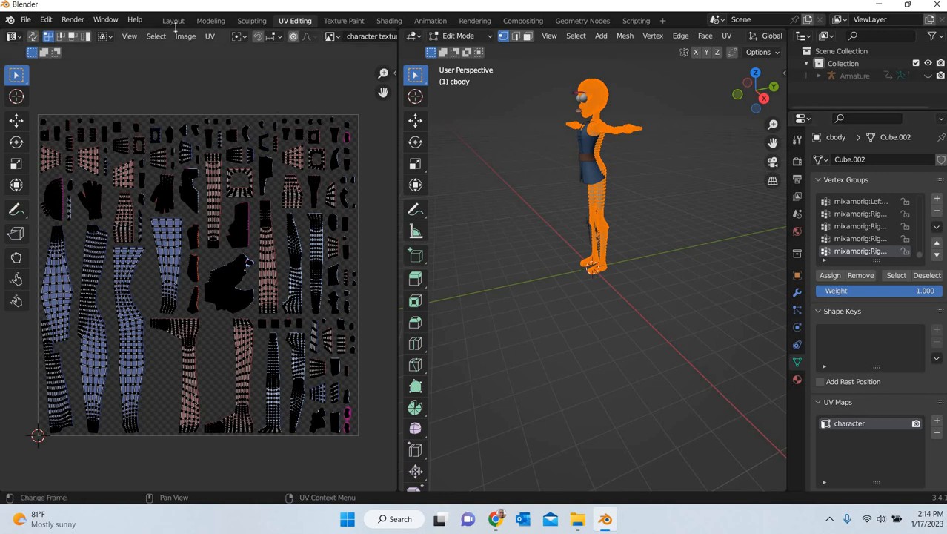
pyautogui.click(173, 20)
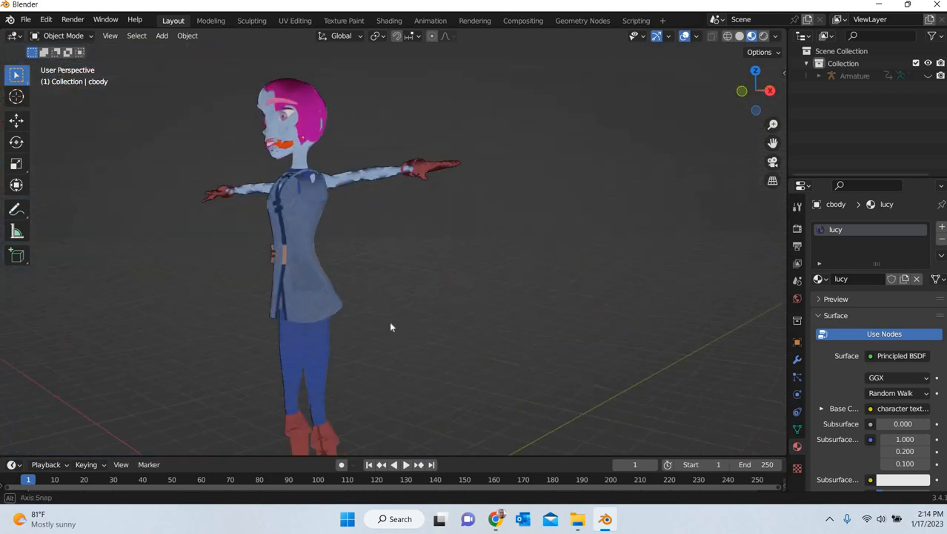
# Change the lucy body material's Blend Mode from Alpha Blend to Alpha Hashed.
pyautogui.moveTo(391, 327); pyautogui.dragTo(326, 200)
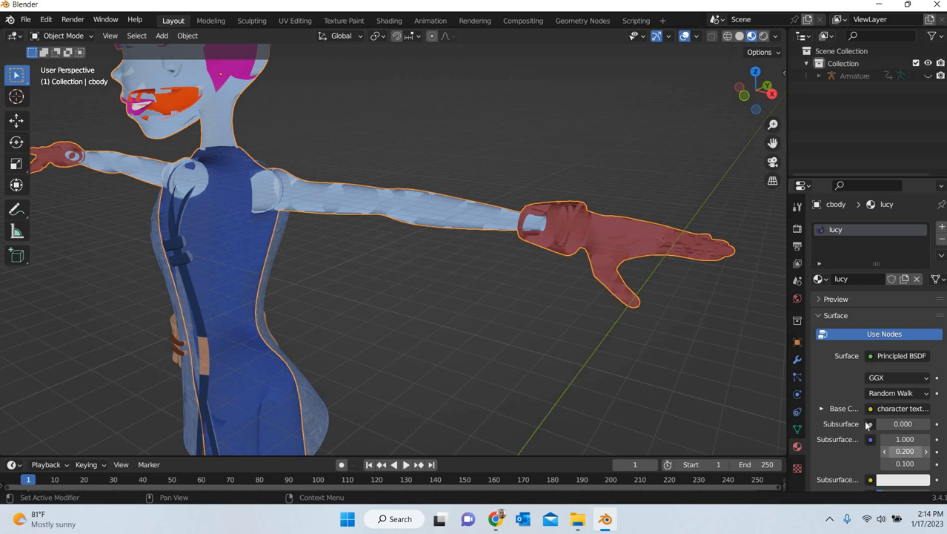
pyautogui.scroll(-3)
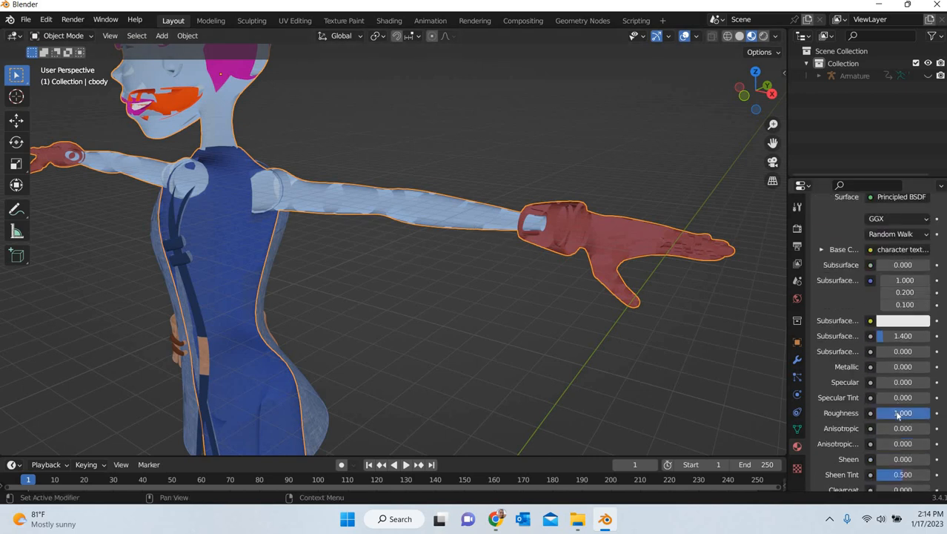
pyautogui.scroll(-3)
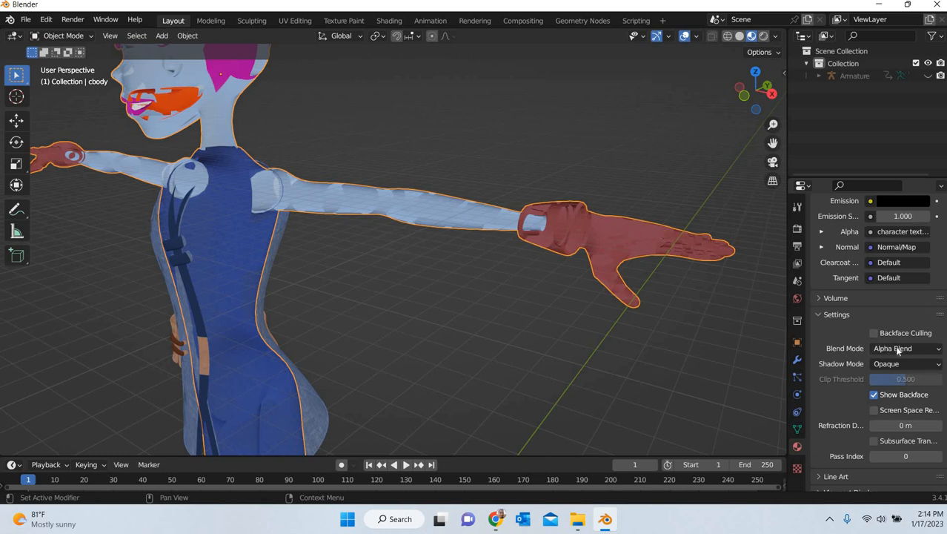
pyautogui.click(904, 348)
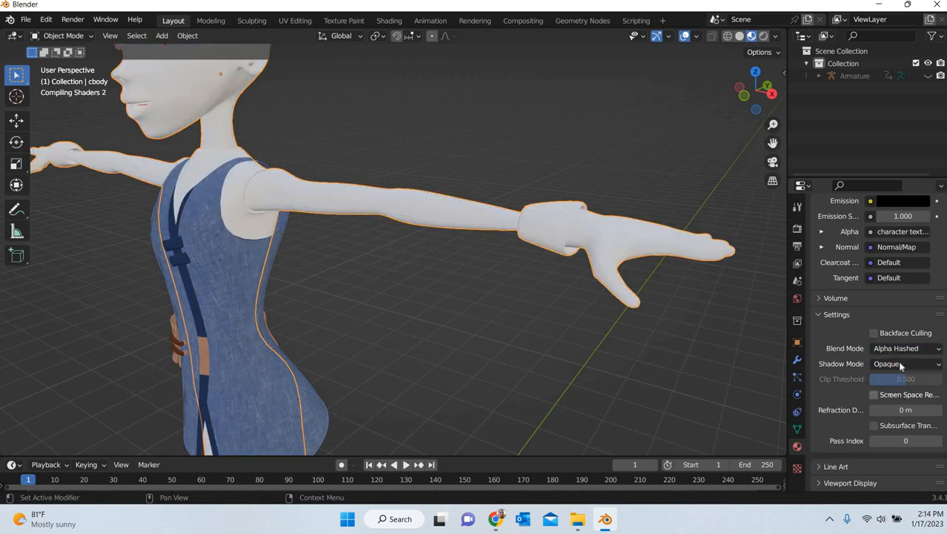
pyautogui.click(904, 364)
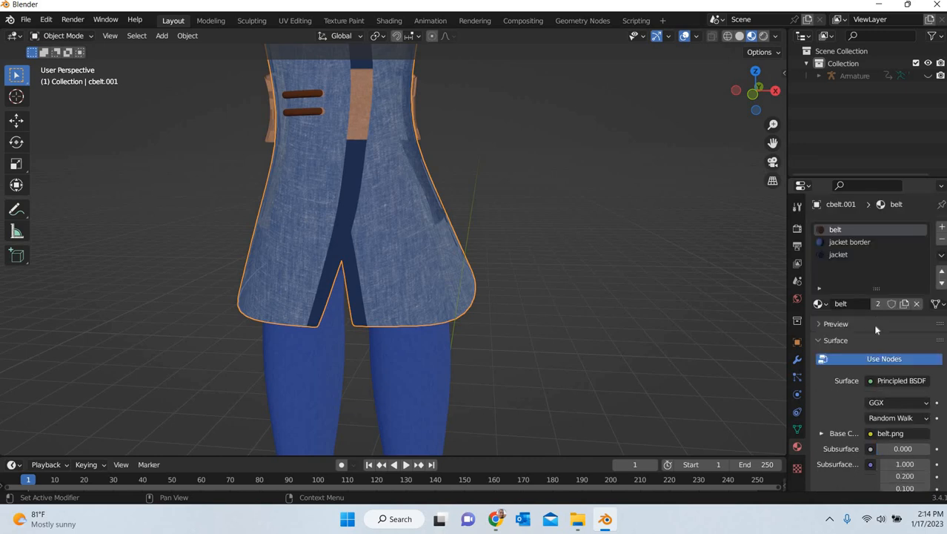
# Set the cbelt.001 belt material's Blend Mode to Alpha Hashed and select the jacket material.
pyautogui.scroll(-3)
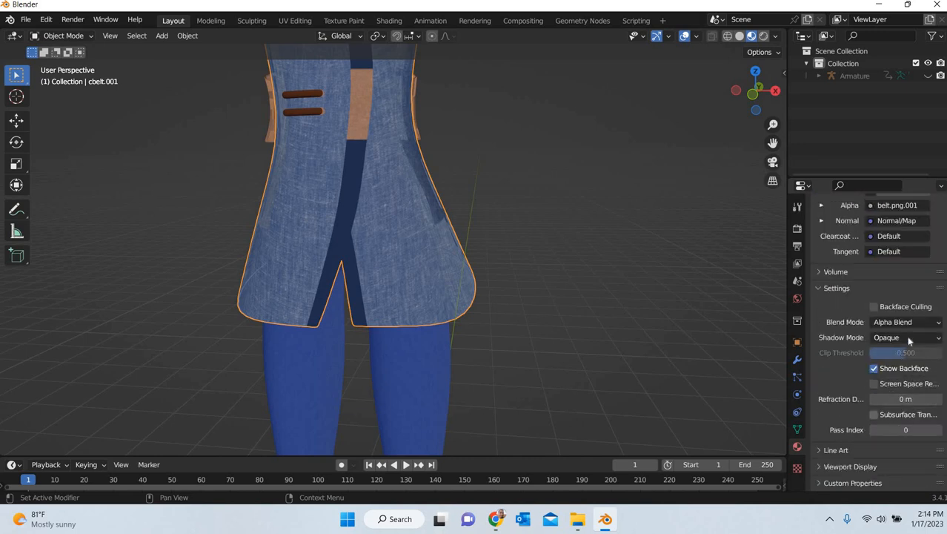
pyautogui.click(906, 321)
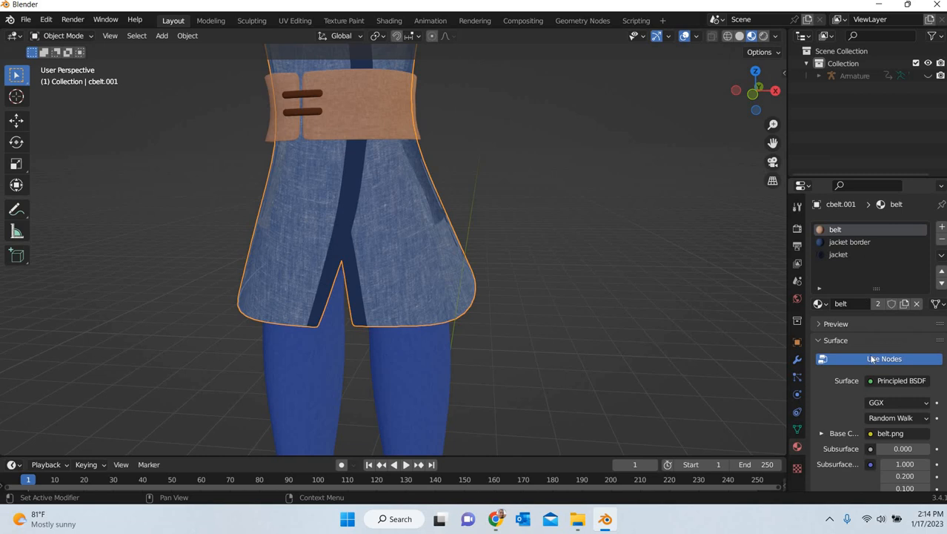
pyautogui.scroll(-3)
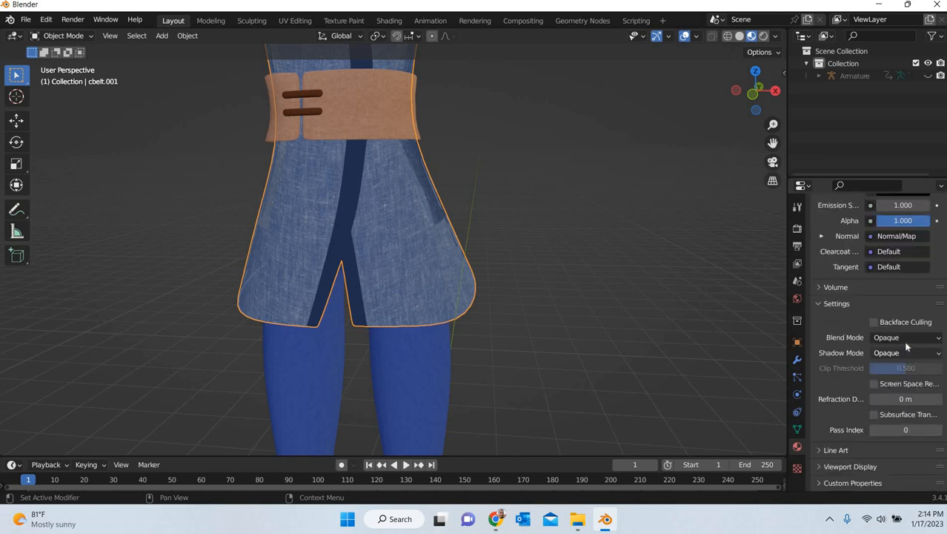
pyautogui.click(904, 337)
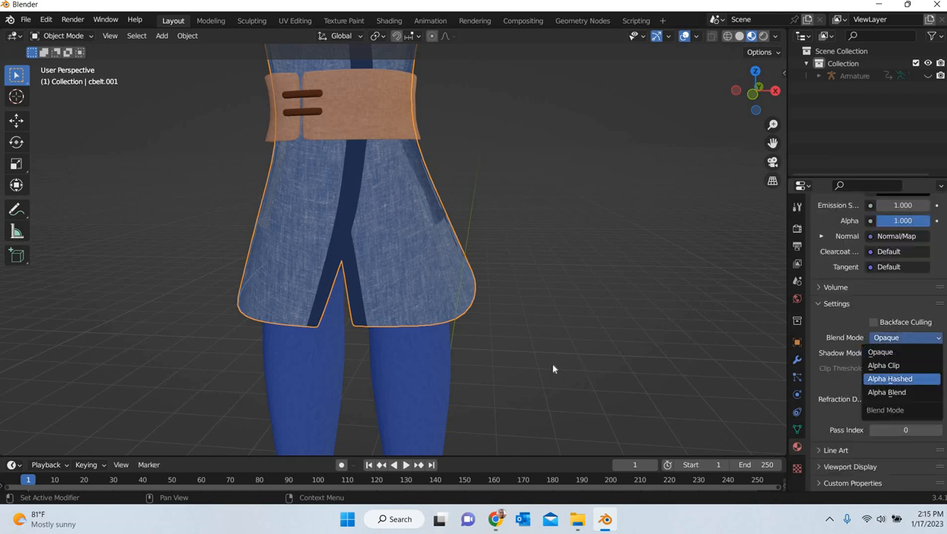
pyautogui.click(889, 378)
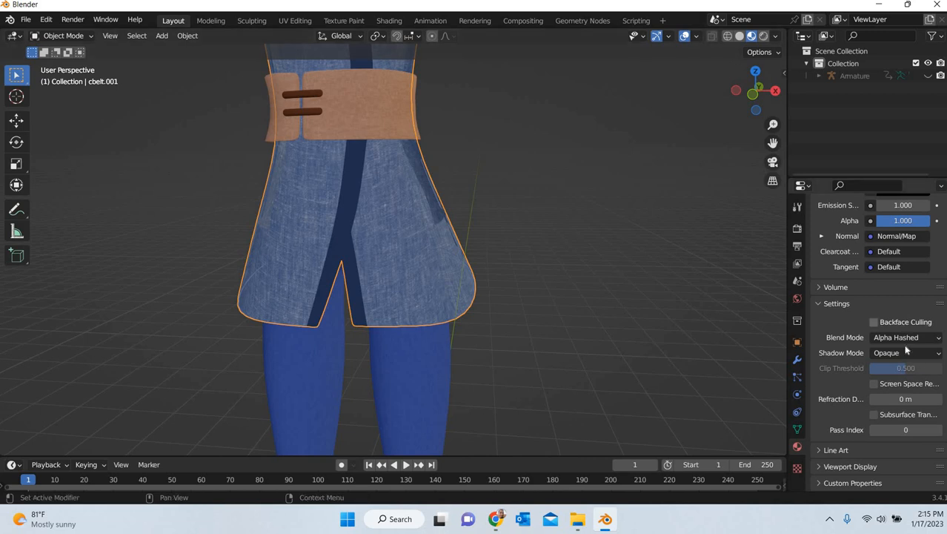
pyautogui.click(905, 352)
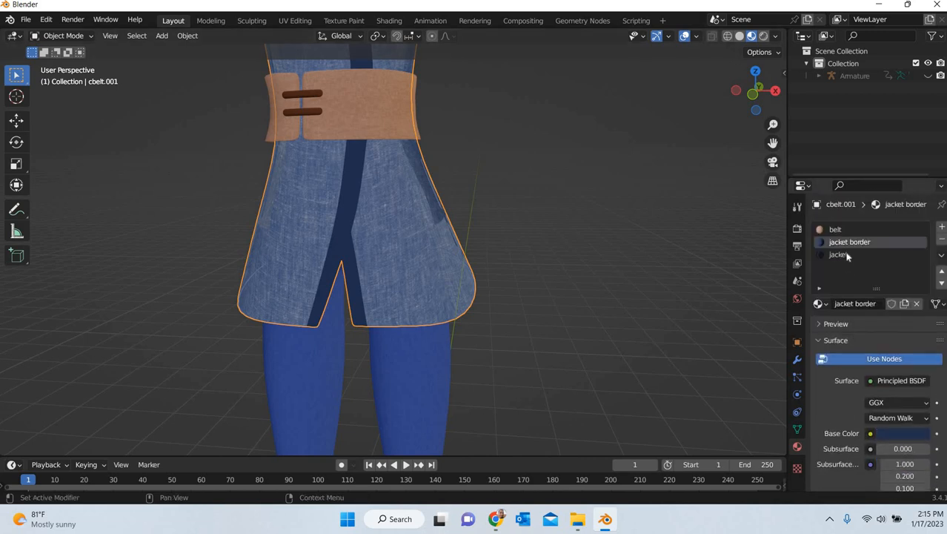
# Set the jacket border material's Blend Mode and Shadow Mode to Alpha Hashed.
pyautogui.scroll(-3)
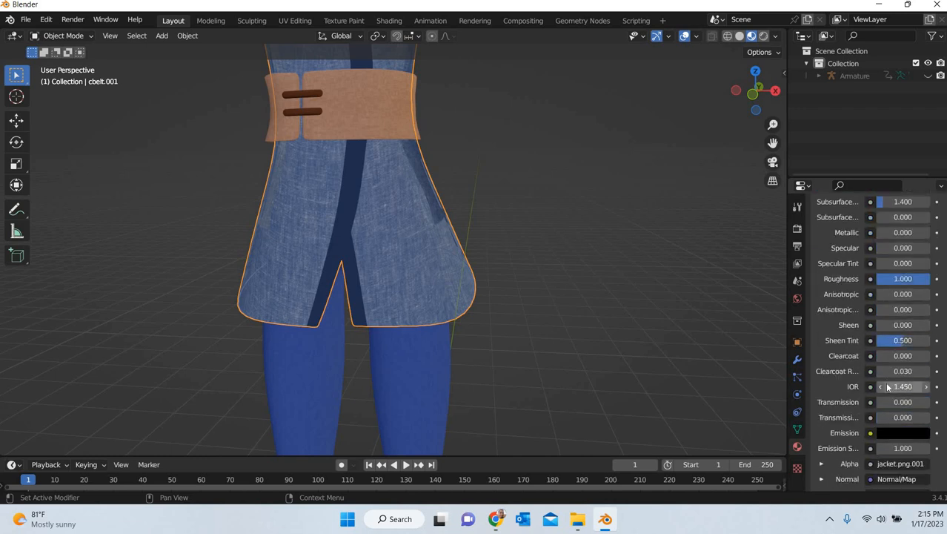
pyautogui.click(905, 321)
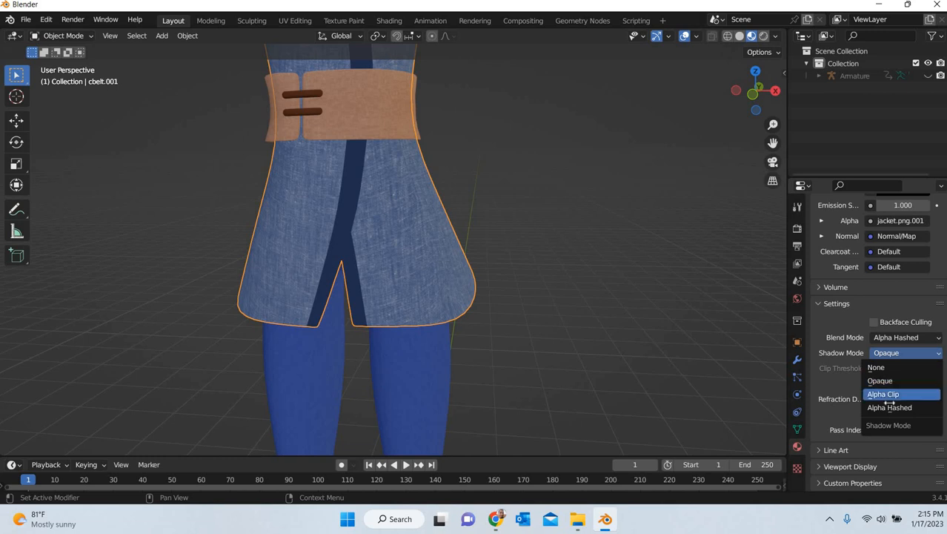
pyautogui.click(889, 407)
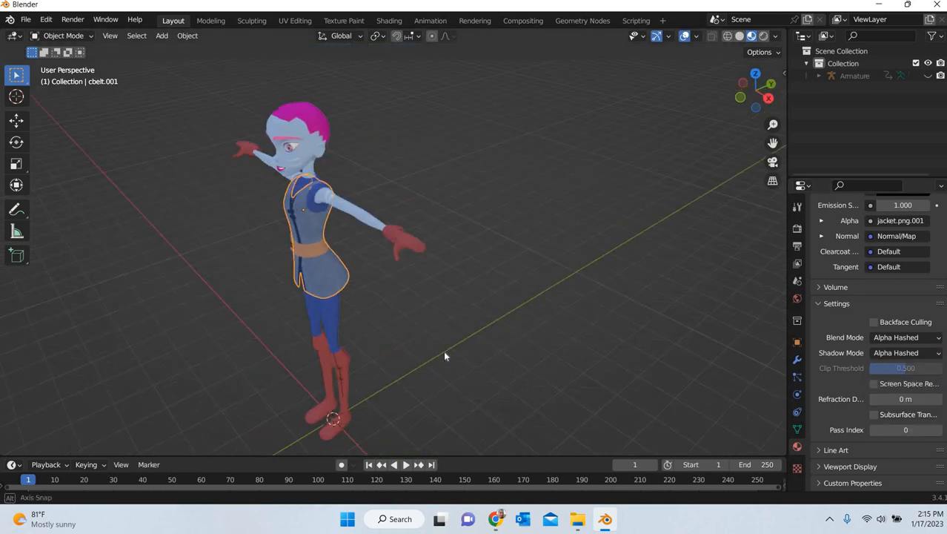